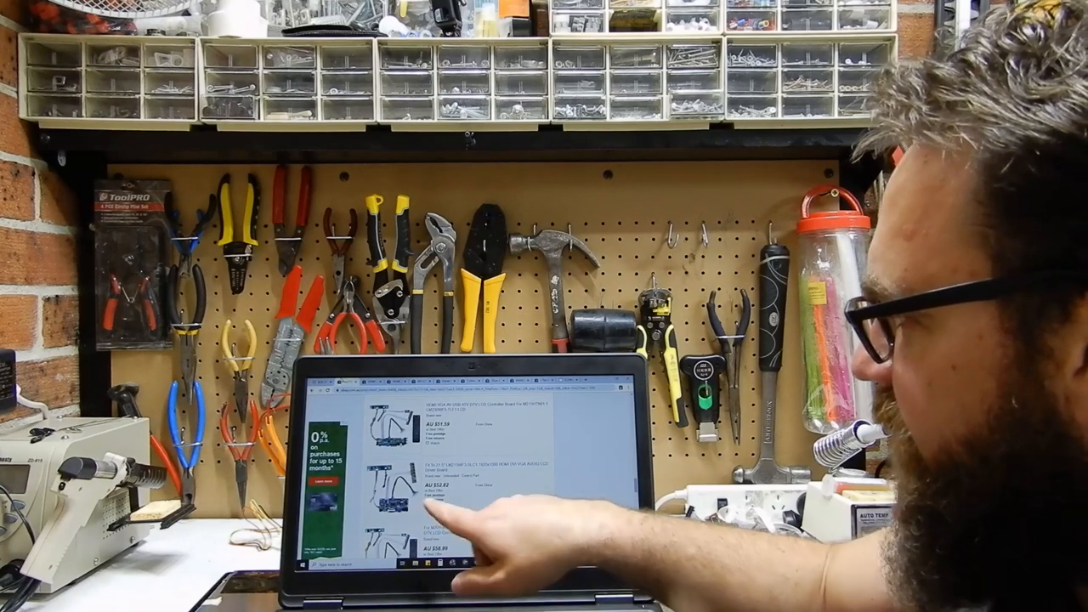
{"action": "mouse_move", "coordinate": [459, 476]}
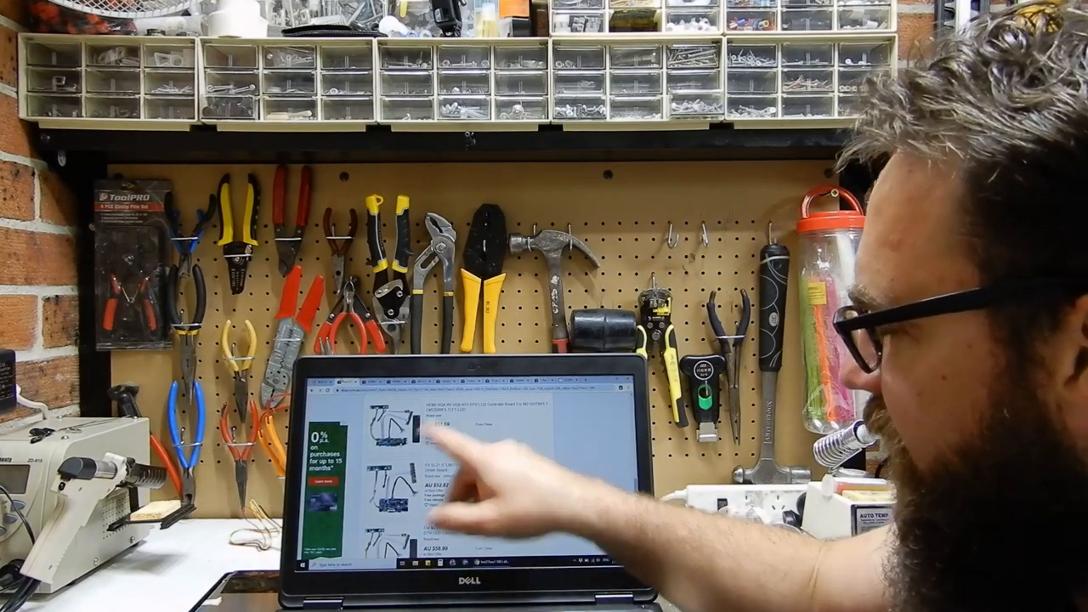